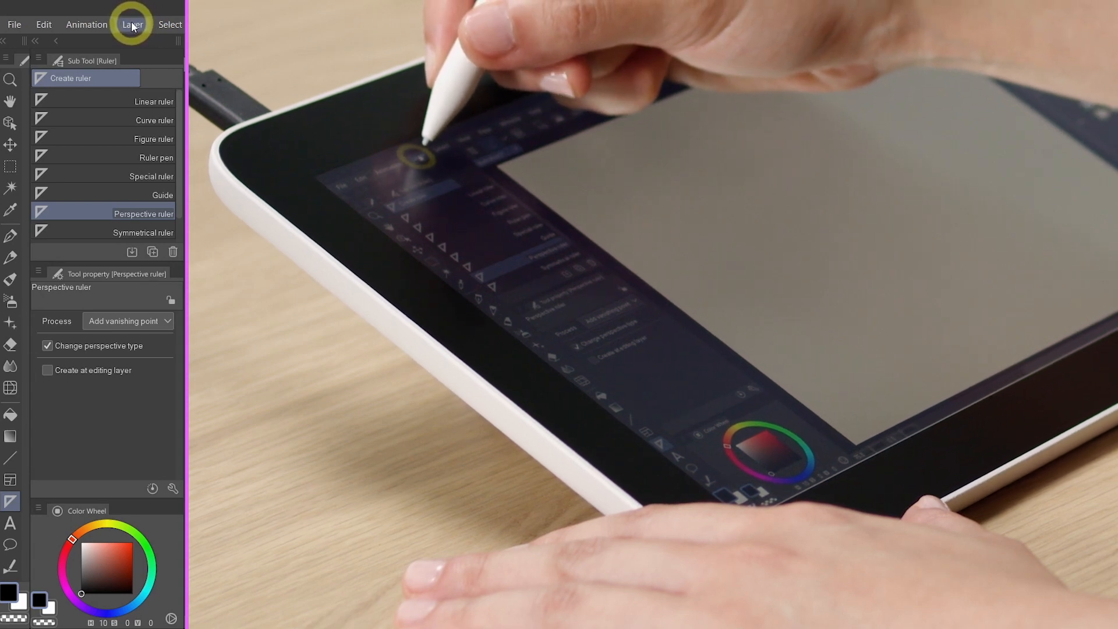
Open the Create Perspective Ruler dialog from the Layer menu's Ruler/Frame submenu.
left_click(132, 24)
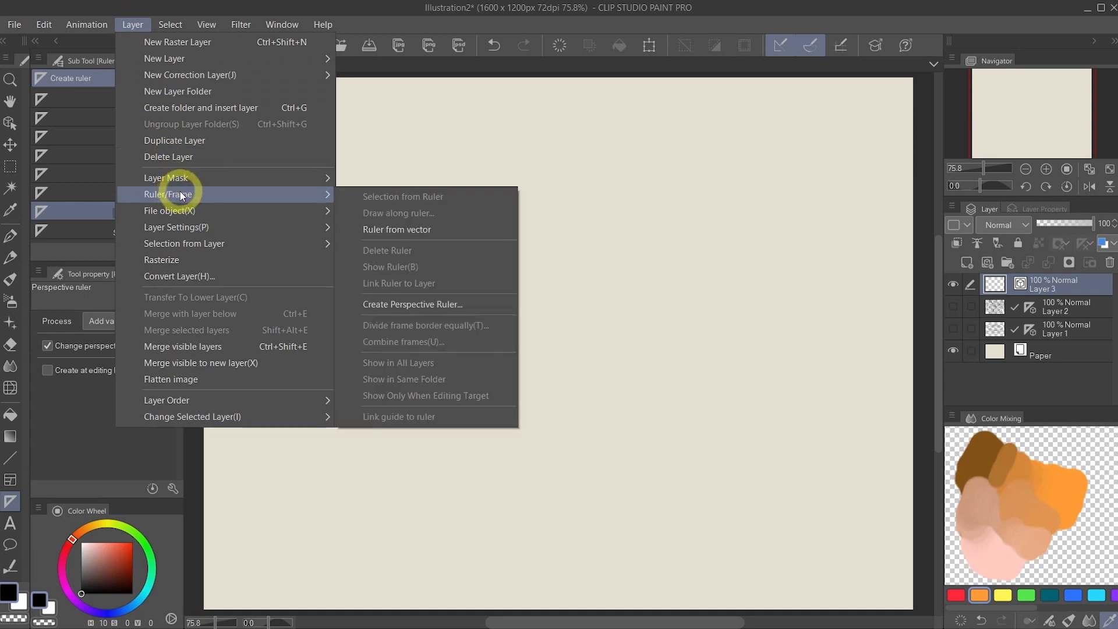
mouse_move(455, 304)
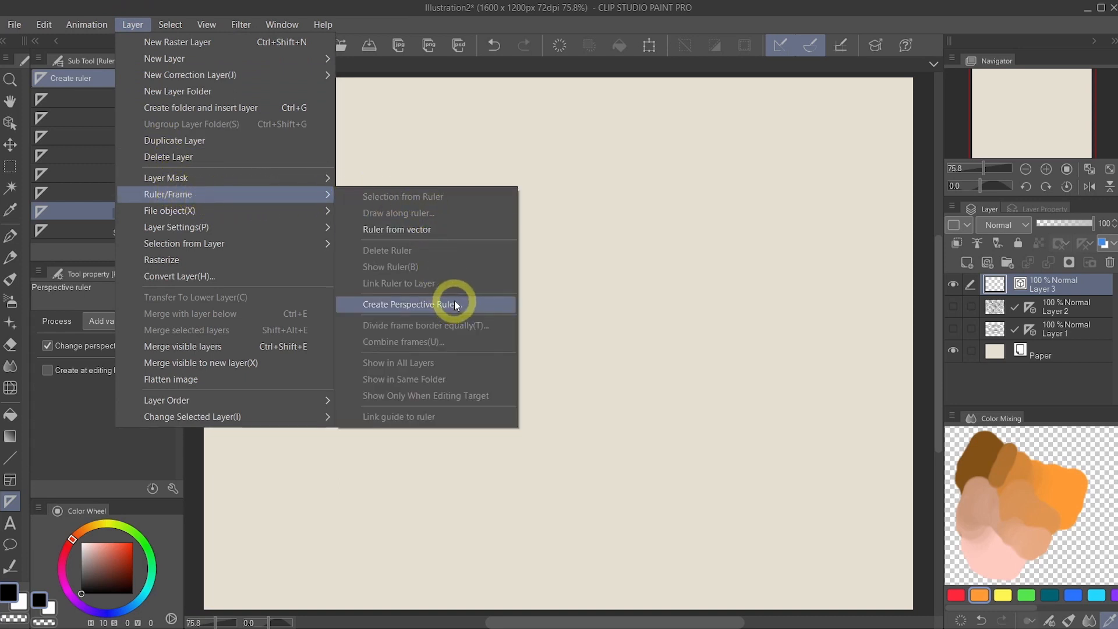
left_click(422, 303)
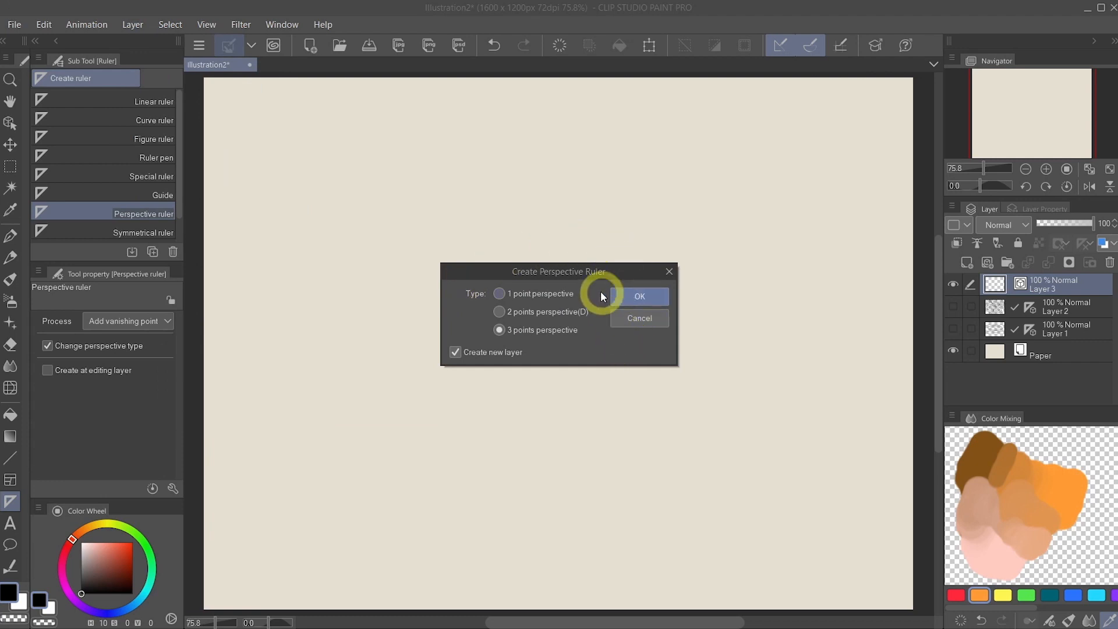
mouse_move(552, 314)
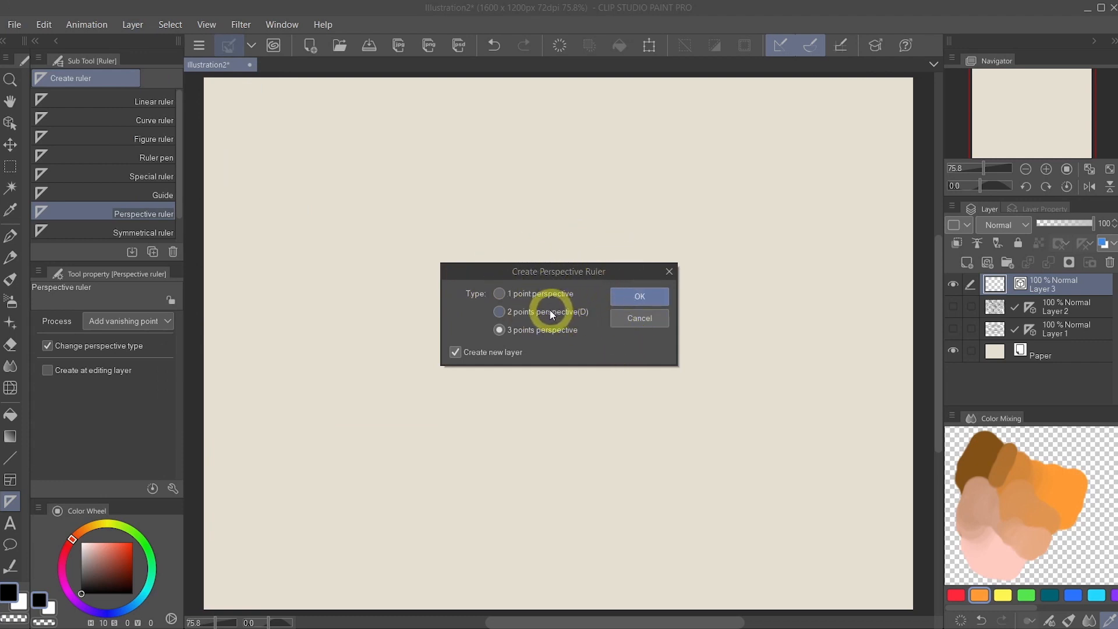
Choose 2 points perspective and turn off Create new layer in the ruler dialog.
left_click(499, 311)
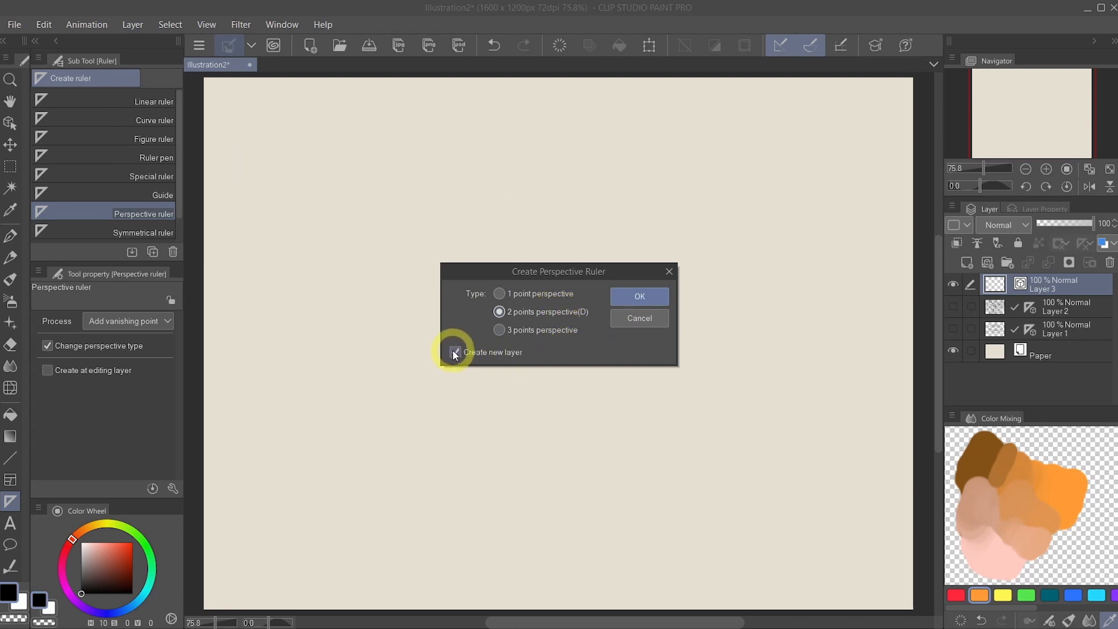
left_click(454, 352)
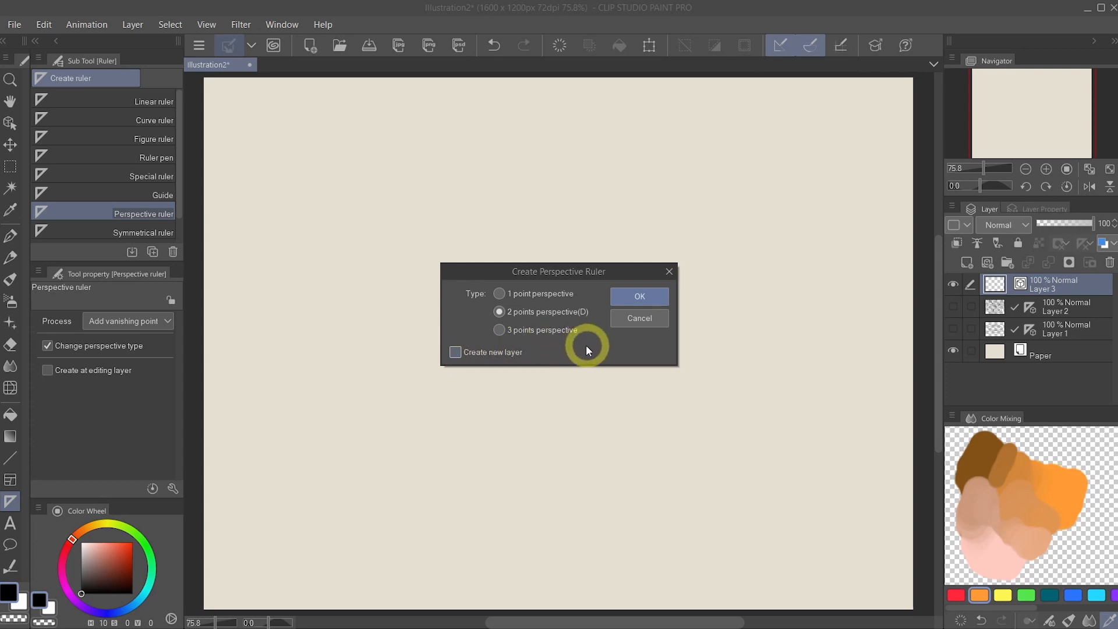
mouse_move(589, 356)
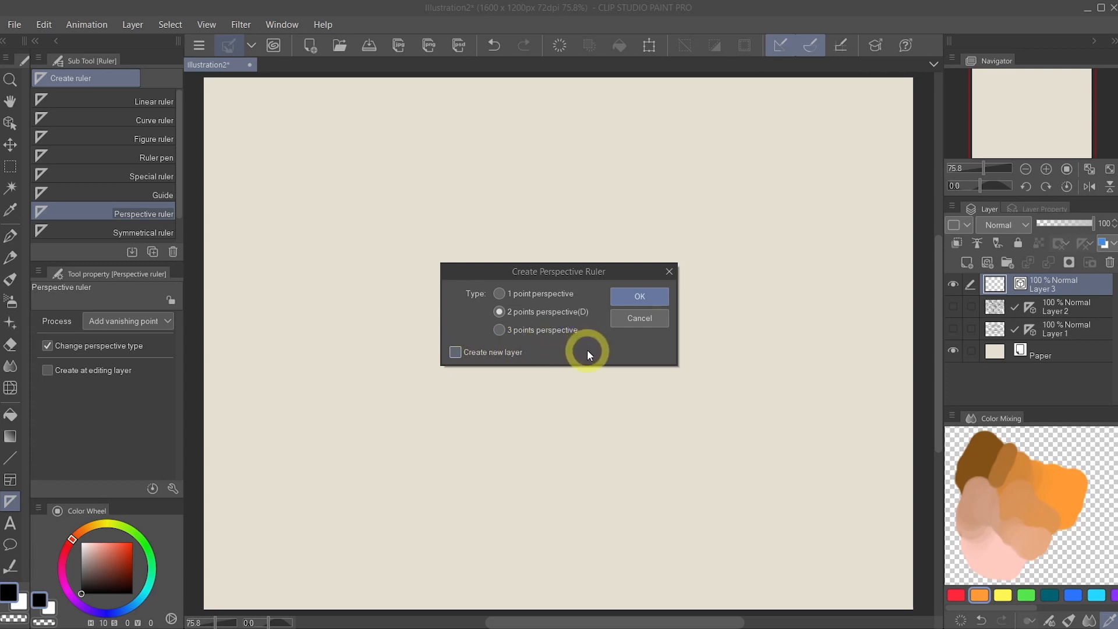